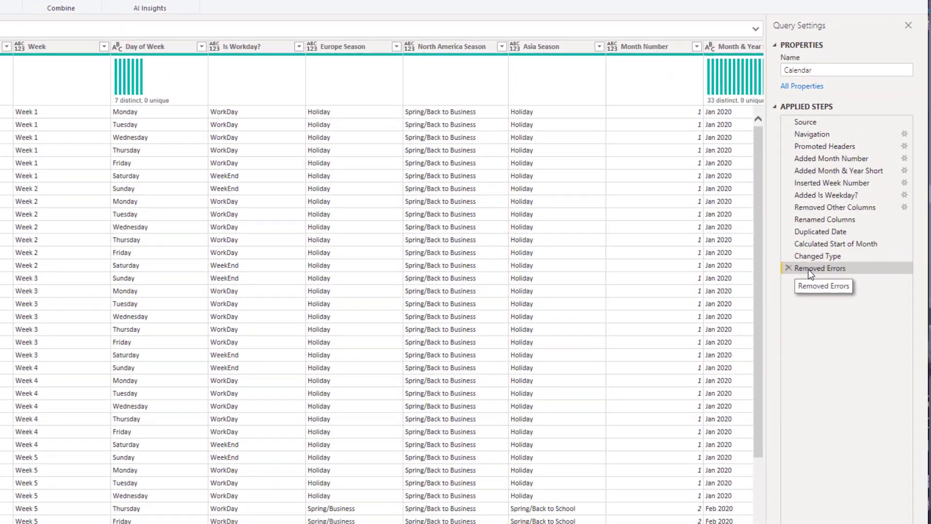
# Describe the Removed Errors step as 'These are notes :)' via its Properties
pyautogui.rightClick(820, 268)
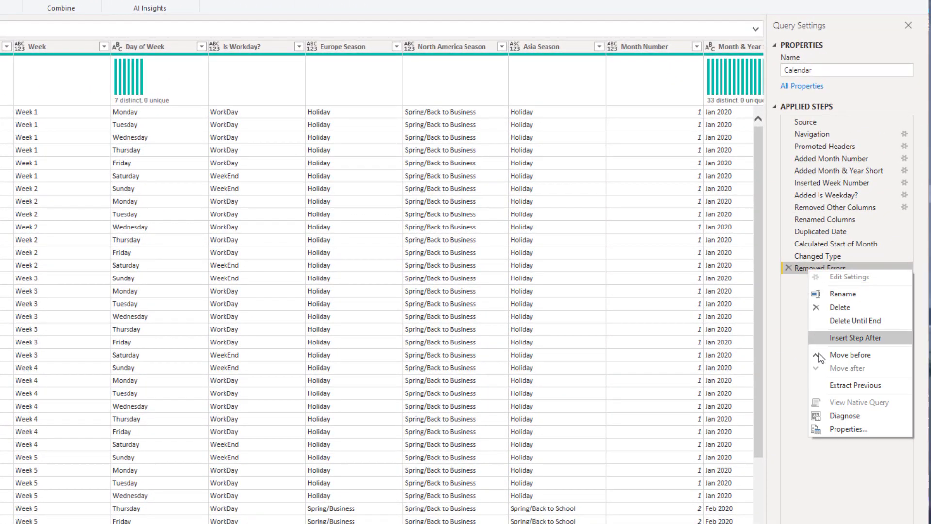
pyautogui.click(852, 431)
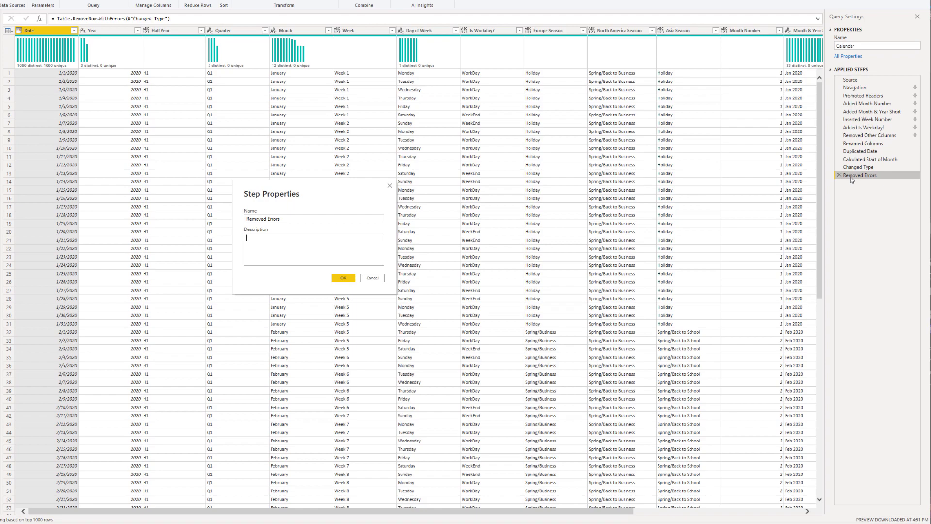
pyautogui.moveTo(334, 191)
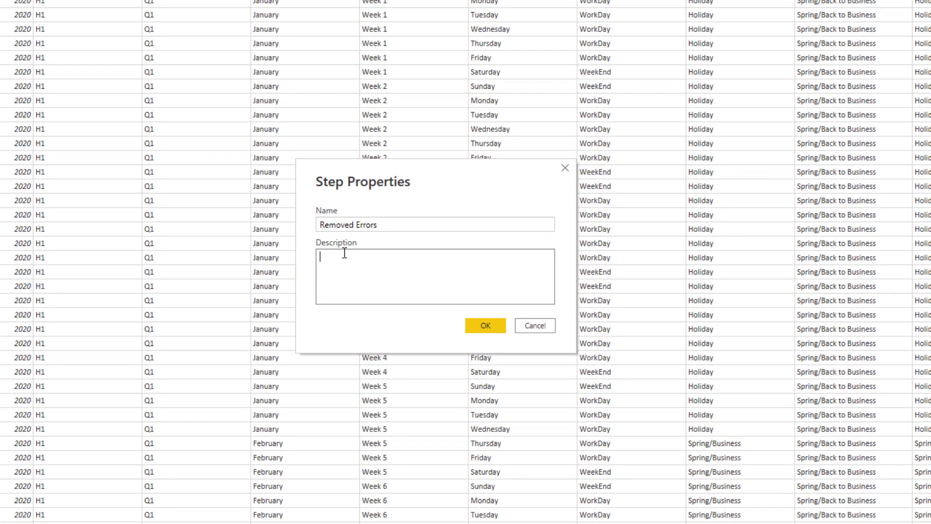
pyautogui.write('These are')
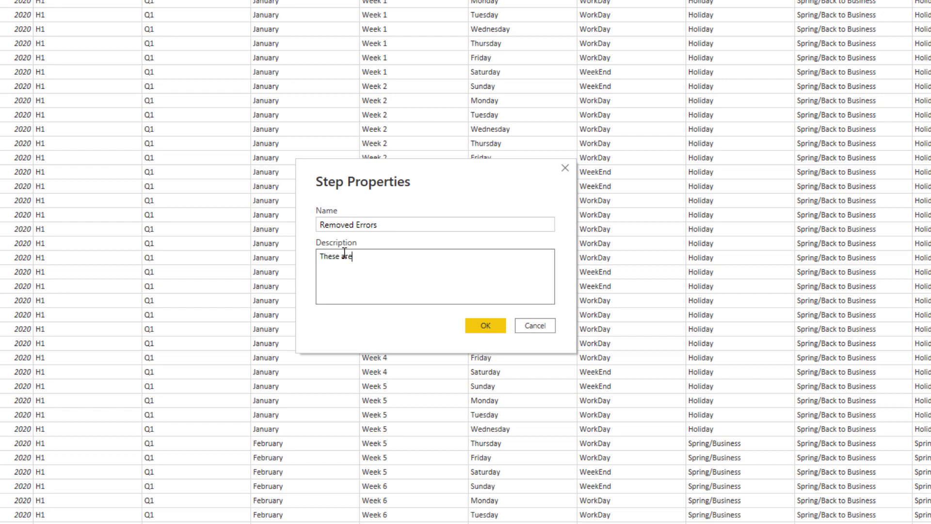
pyautogui.write('notes :)')
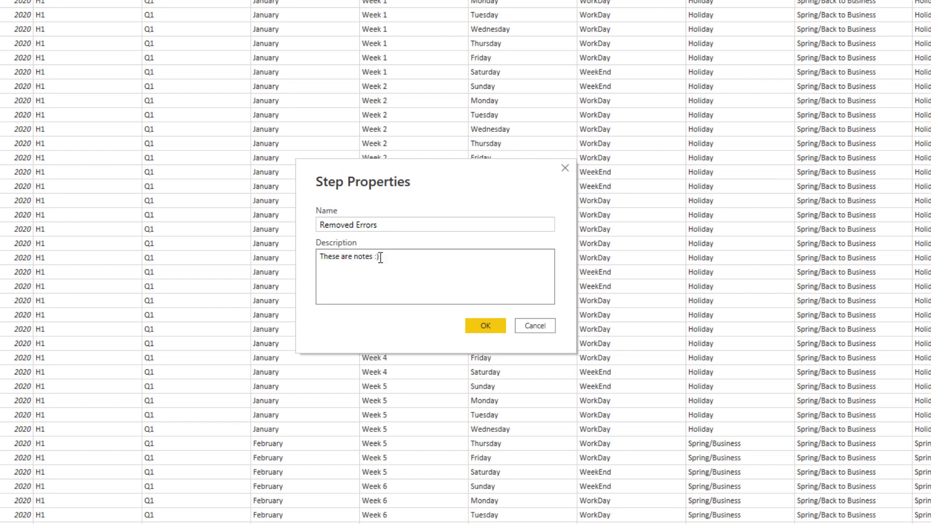
pyautogui.click(485, 326)
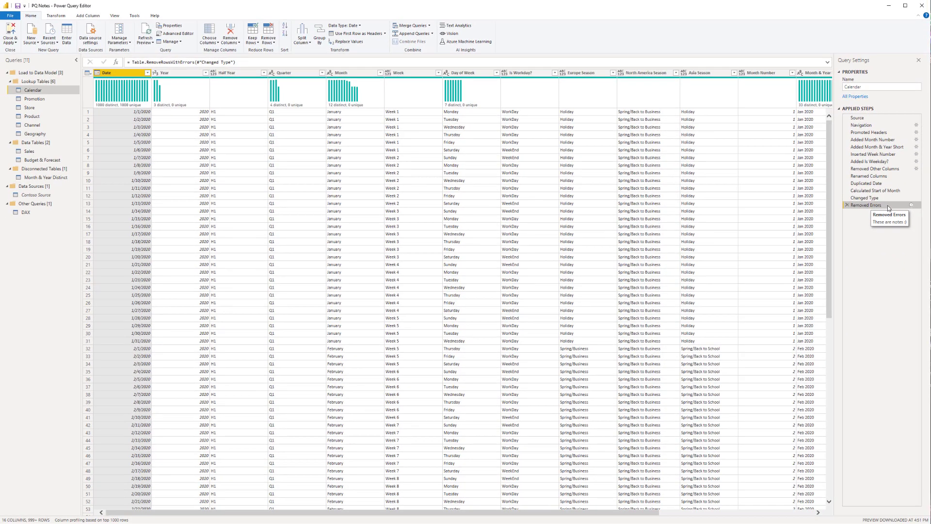
pyautogui.moveTo(566, 159)
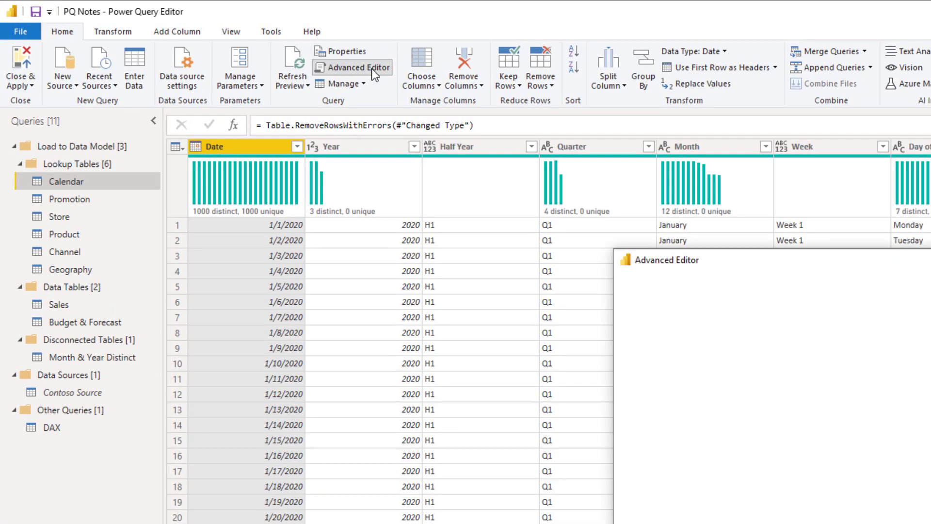
# Add a '// More notes :)' comment above the Changed Type line in the Advanced Editor
pyautogui.click(359, 66)
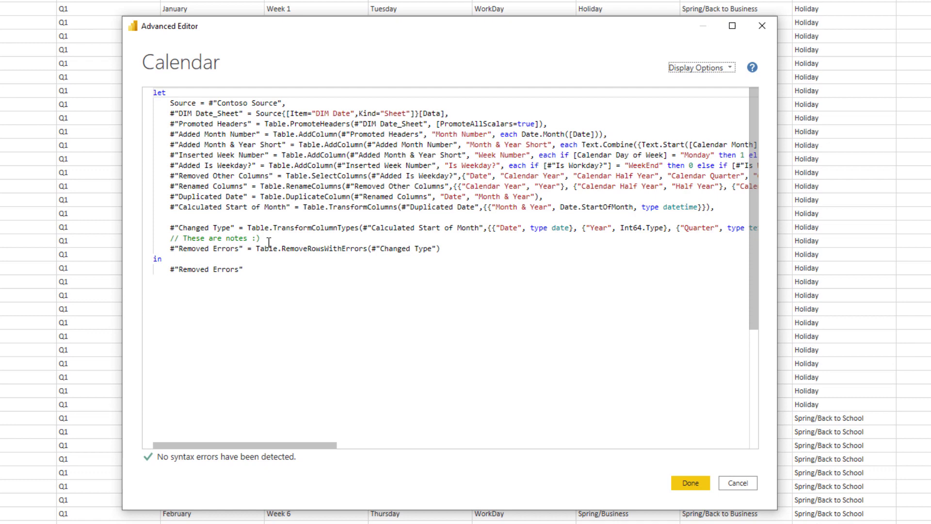
pyautogui.moveTo(171, 227); pyautogui.dragTo(261, 239)
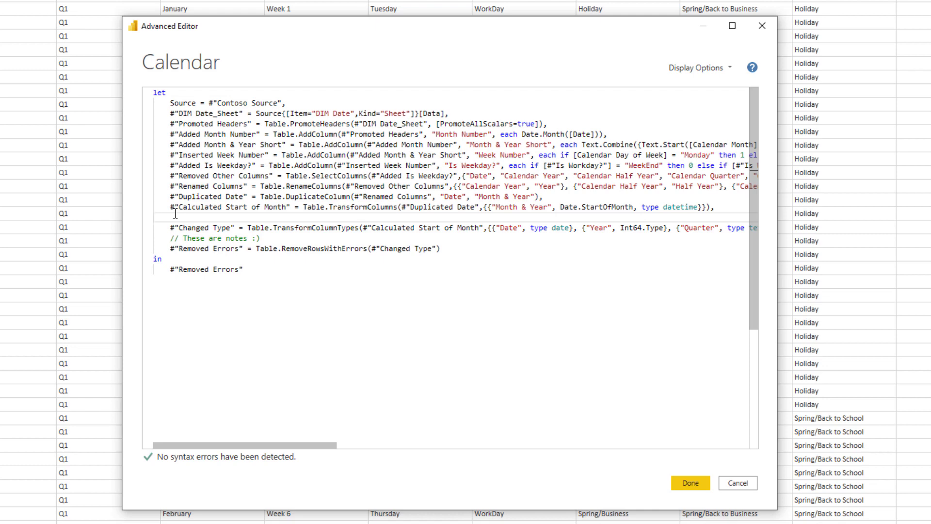
pyautogui.write('// More')
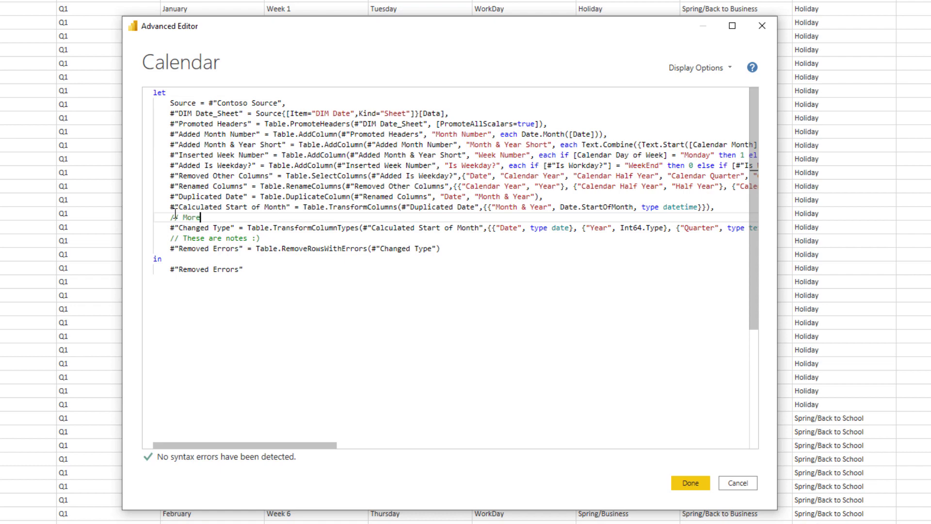
pyautogui.write('notes :)')
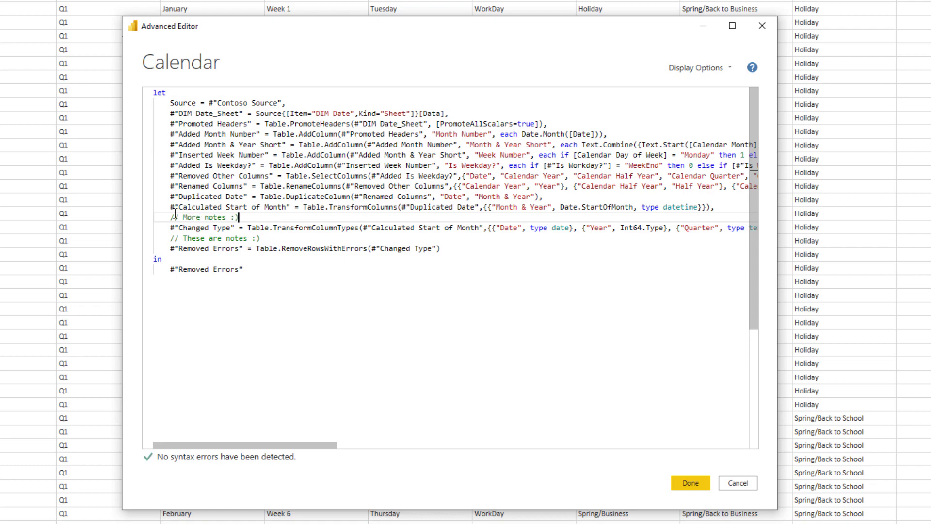
pyautogui.click(693, 483)
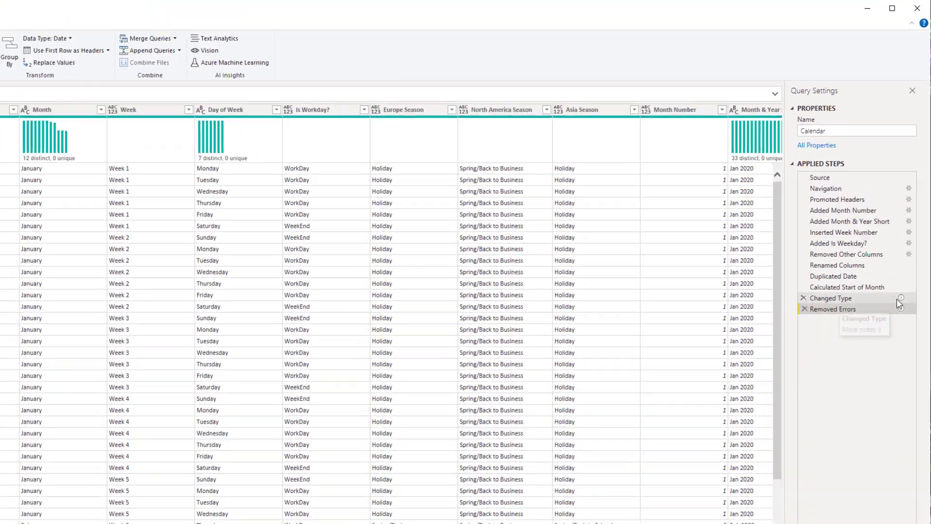
pyautogui.rightClick(832, 309)
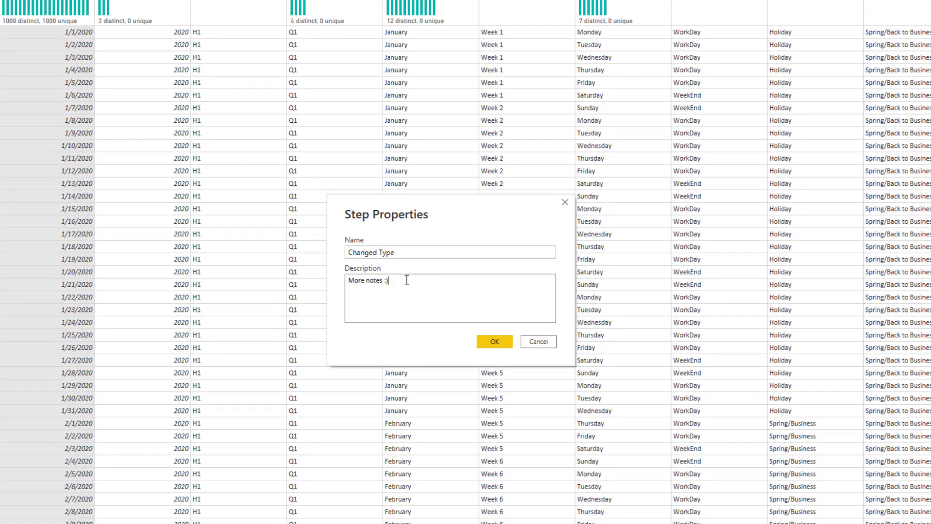
pyautogui.click(494, 342)
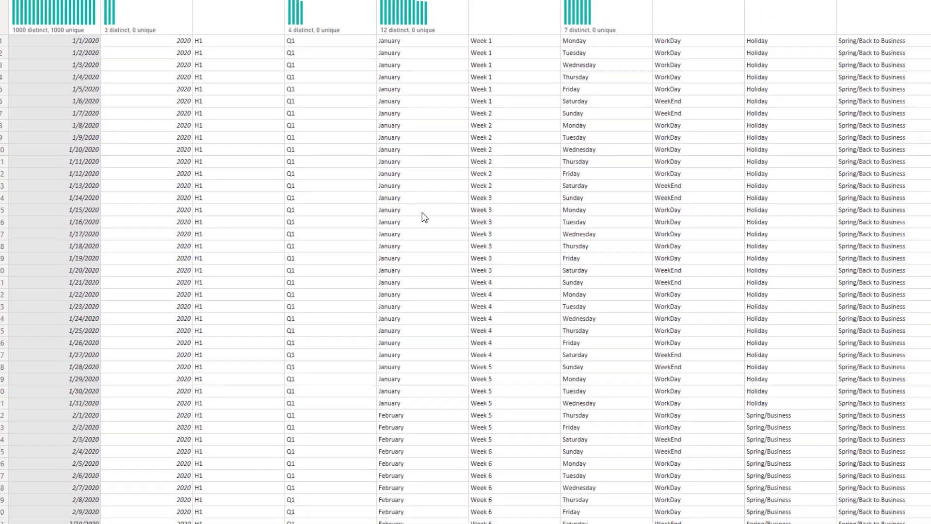
pyautogui.click(169, 33)
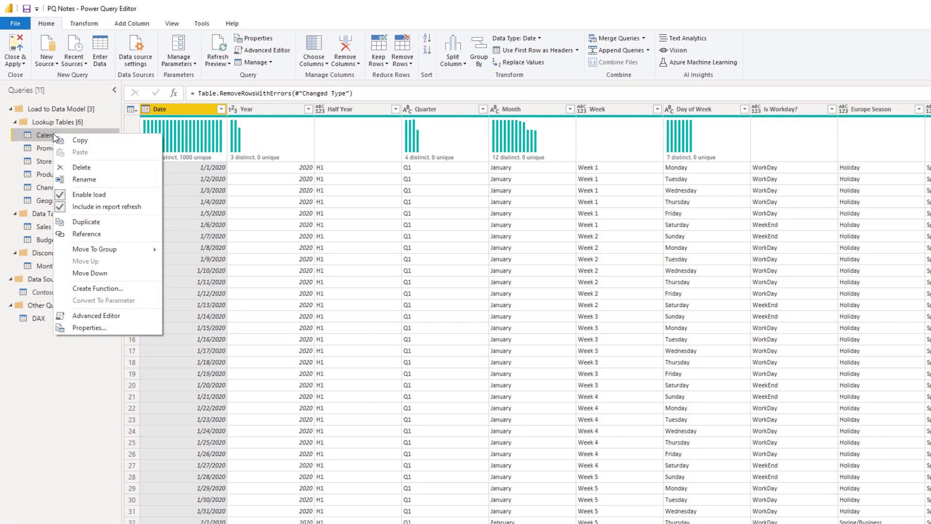
pyautogui.moveTo(97, 329)
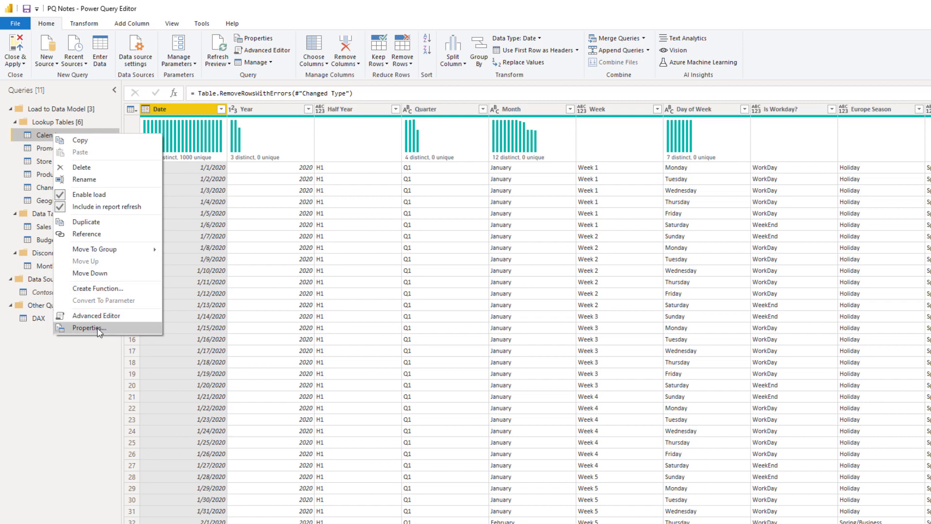
# Describe the Calendar query as 'These are even more notes!' in its Properties
pyautogui.click(89, 328)
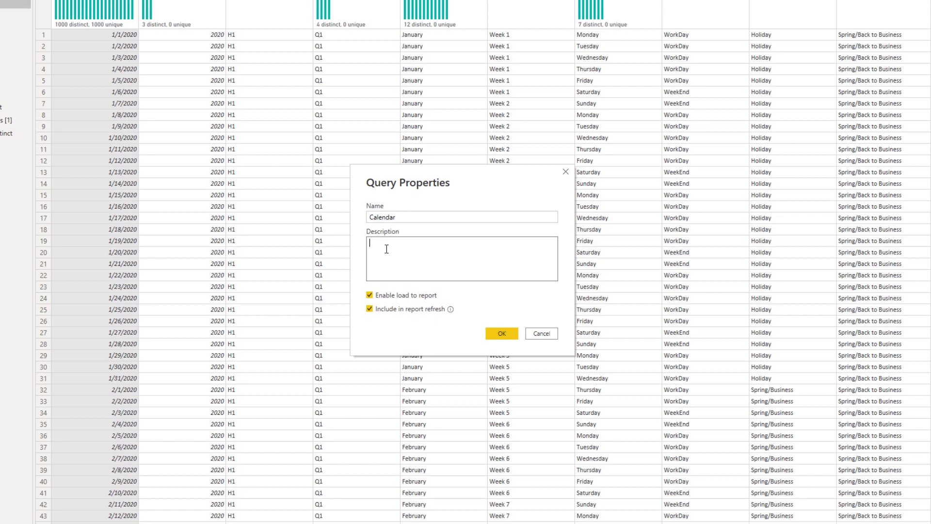
pyautogui.write('The')
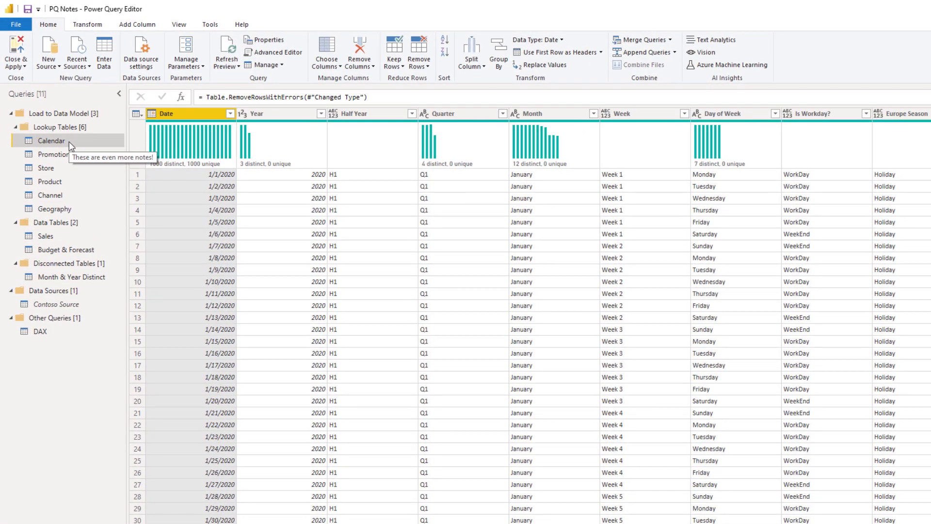
pyautogui.moveTo(57, 154)
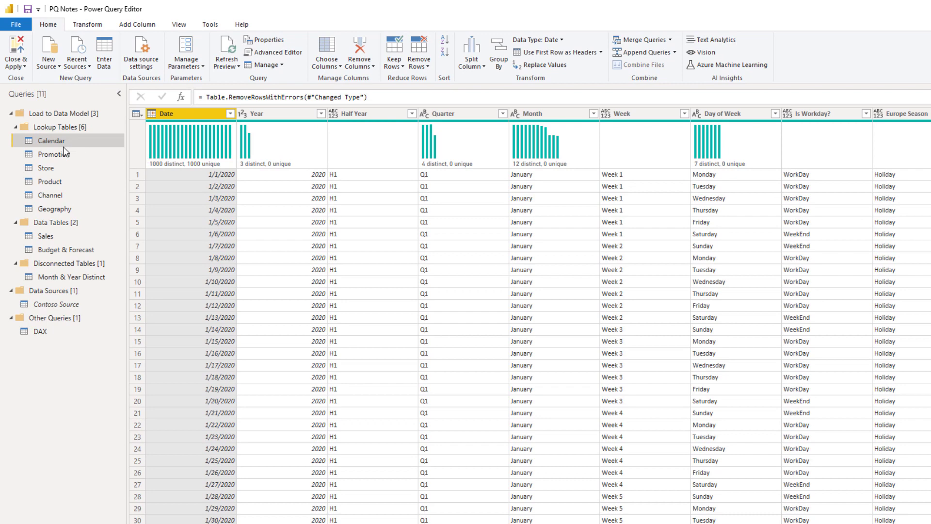
pyautogui.moveTo(64, 146)
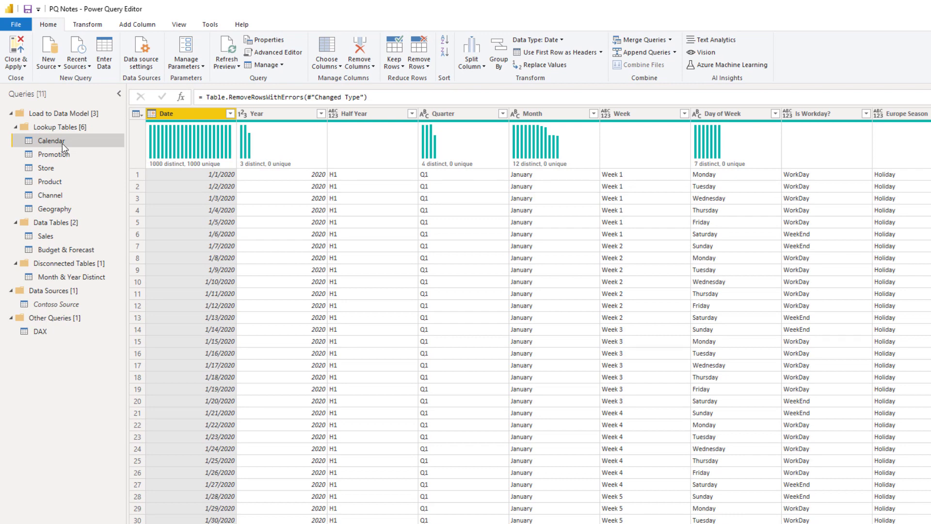
# Rename the Contoso Source query to '(i) Contoso Source' from the Queries pane
pyautogui.rightClick(51, 141)
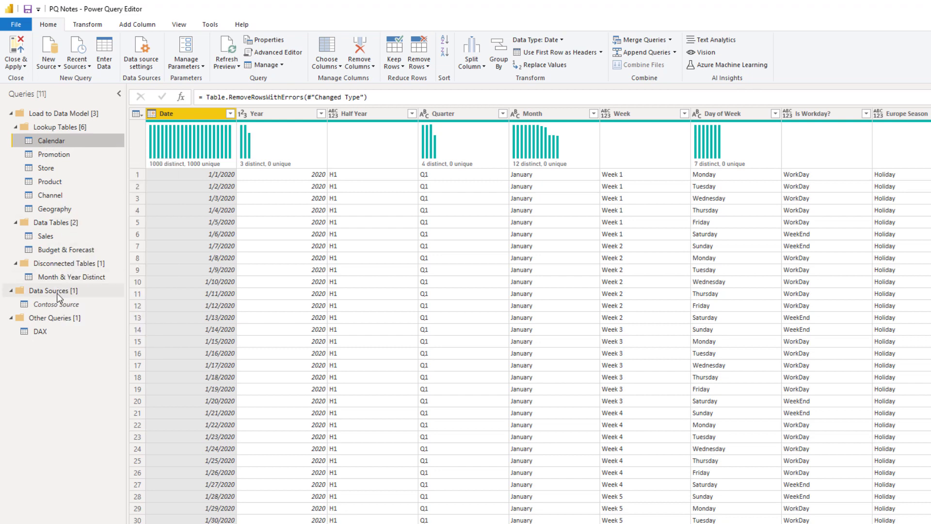
pyautogui.rightClick(53, 303)
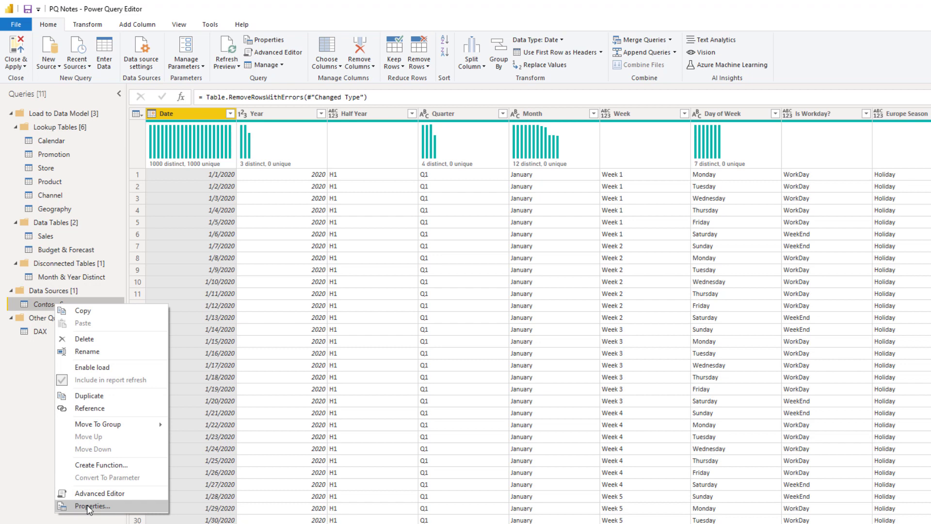
pyautogui.moveTo(82, 356)
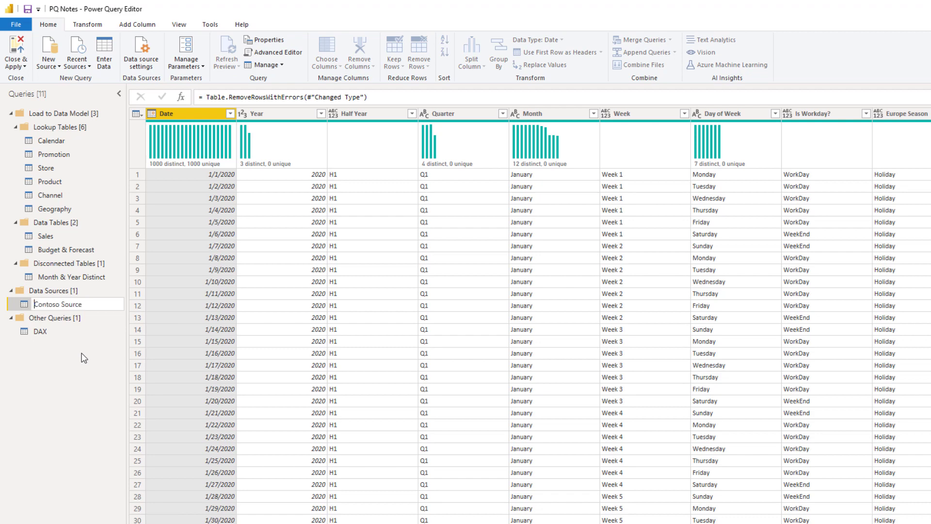
pyautogui.click(58, 303)
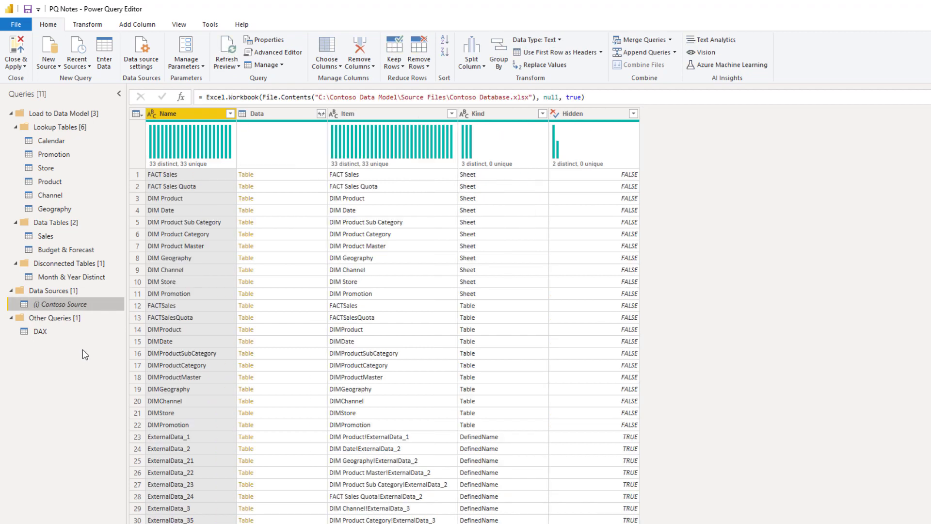
pyautogui.moveTo(124, 512)
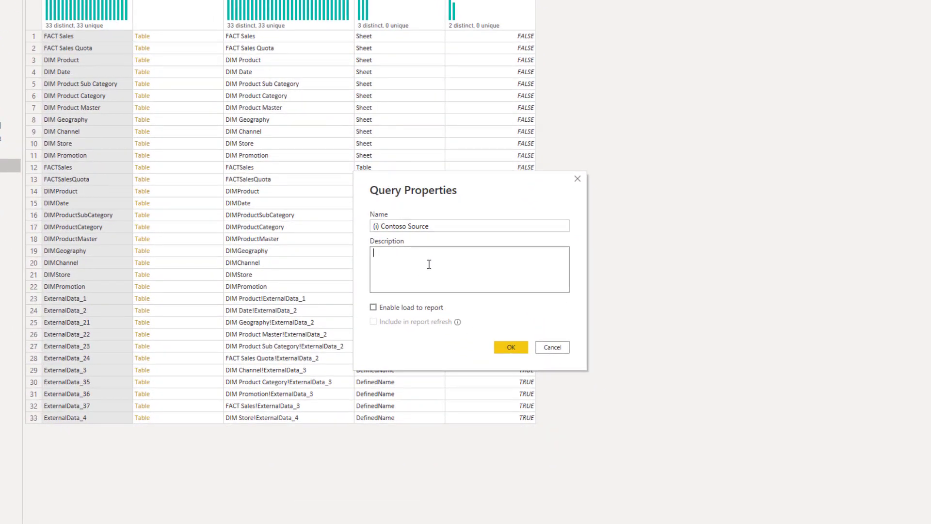
pyautogui.moveTo(566, 184)
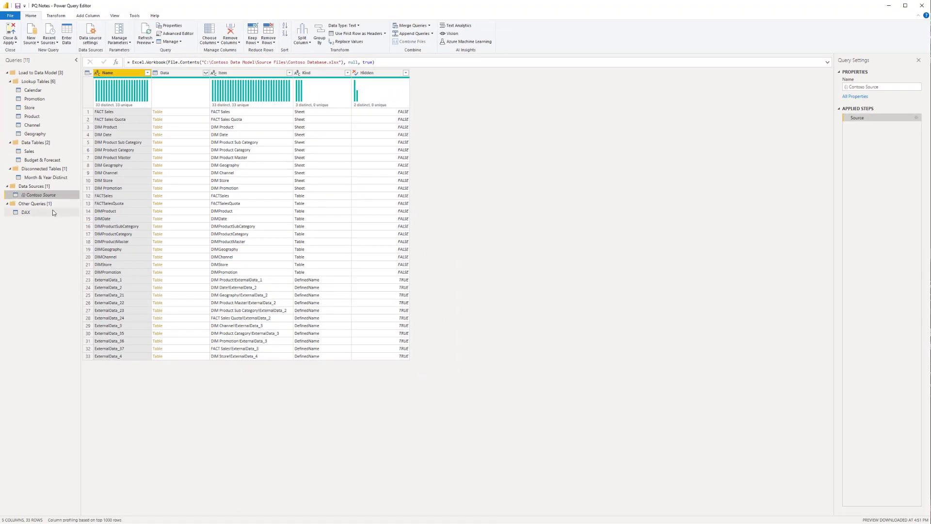
pyautogui.moveTo(39, 194)
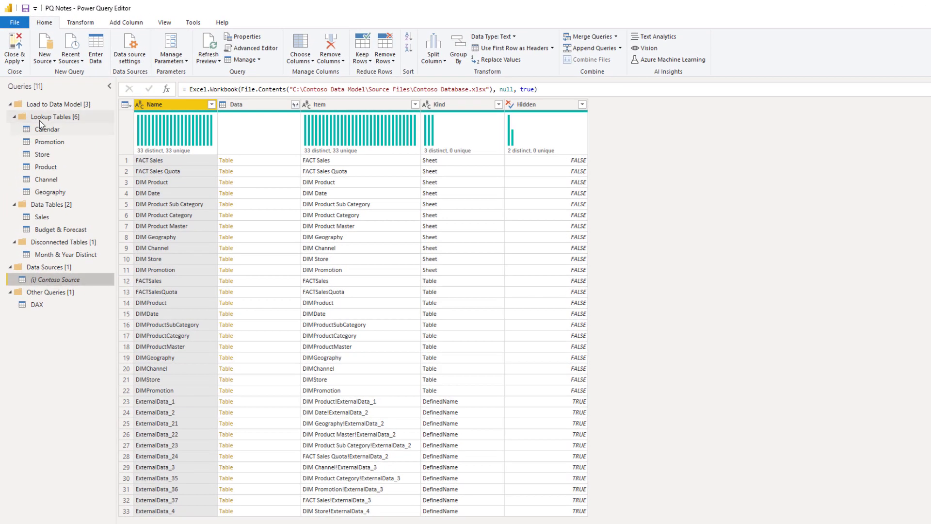
# Bring up the Lookup Tables group's Properties dialog for a description
pyautogui.rightClick(46, 116)
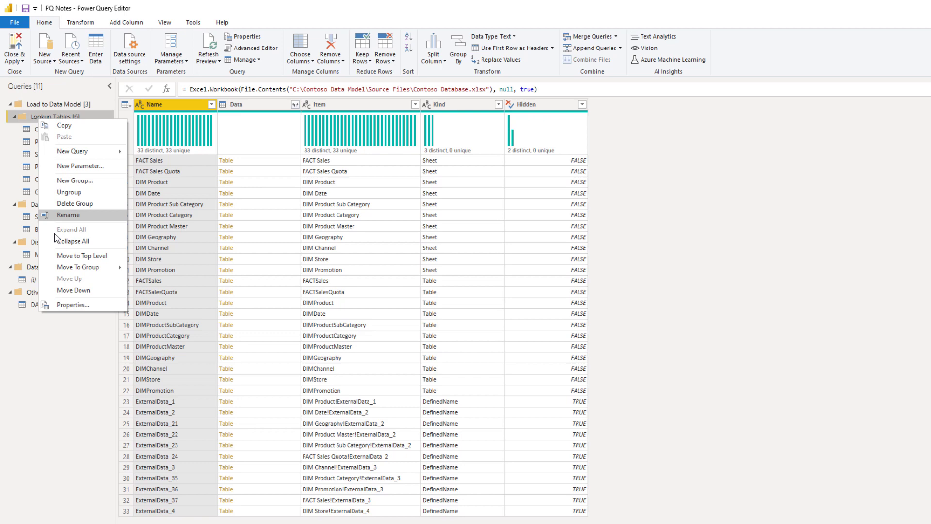
pyautogui.click(71, 305)
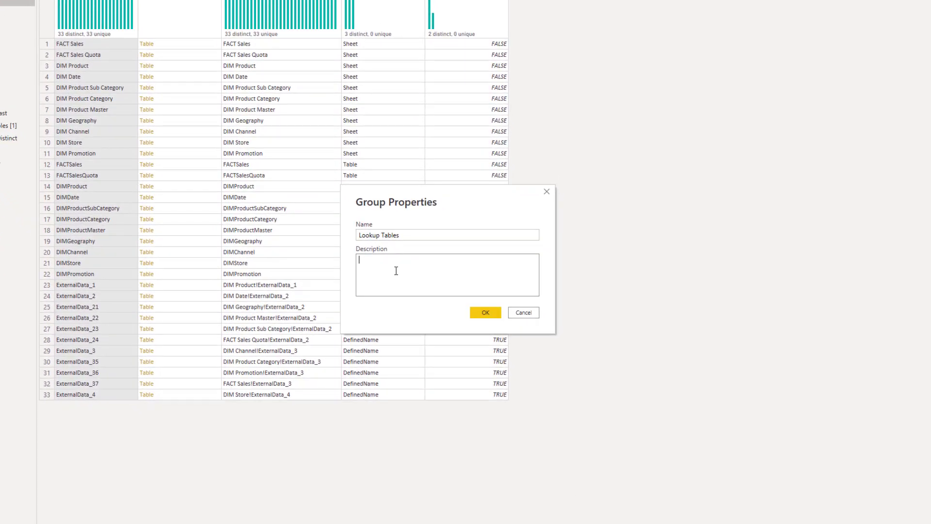